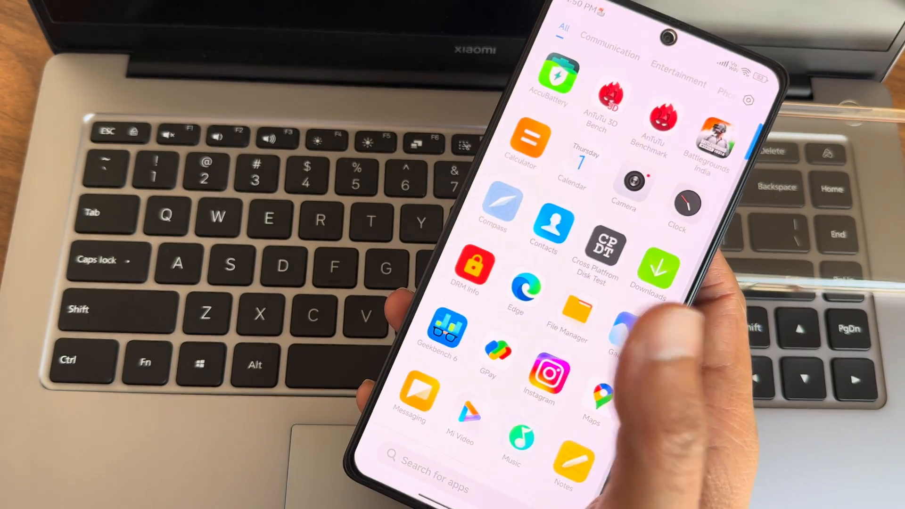
Step: Scroll through the alphabetical app drawer to the end and launch Security
{"action": "scroll", "scroll_direction": "down", "scroll_amount": 3}
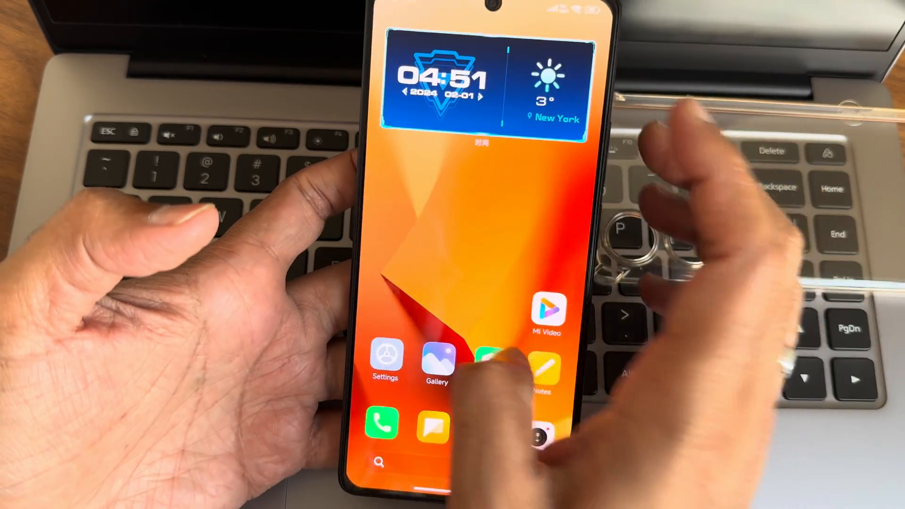
{"action": "scroll", "scroll_direction": "up", "scroll_amount": 3}
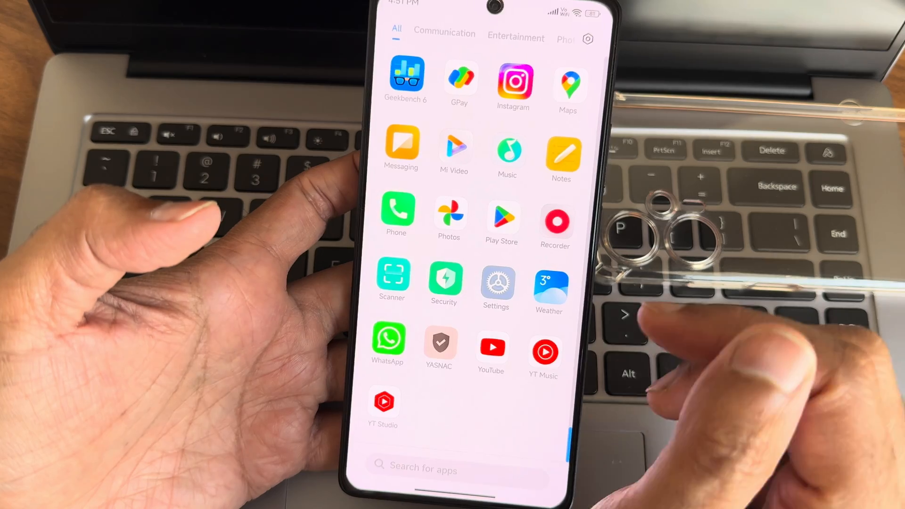
{"action": "left_click", "coordinate": [495, 282]}
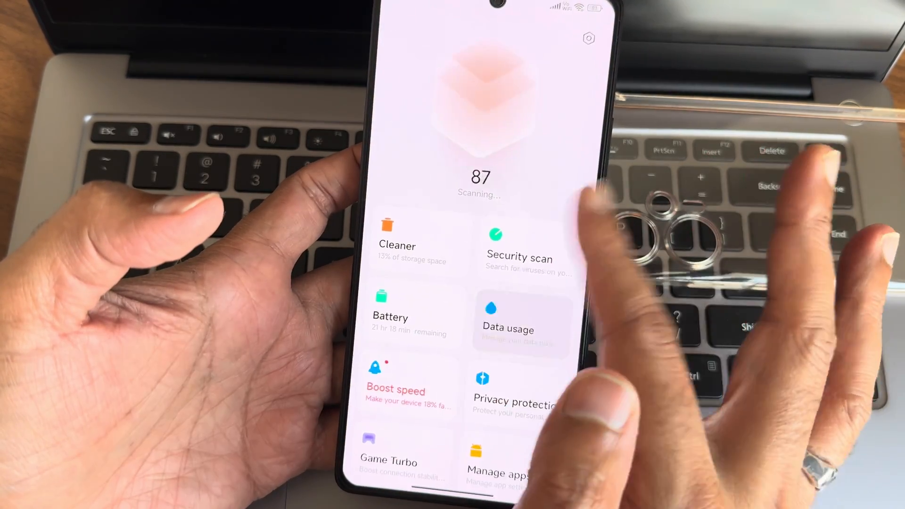
Step: Open Security settings showing General options and Modifications toggles like battery temperature
{"action": "left_click", "coordinate": [588, 39]}
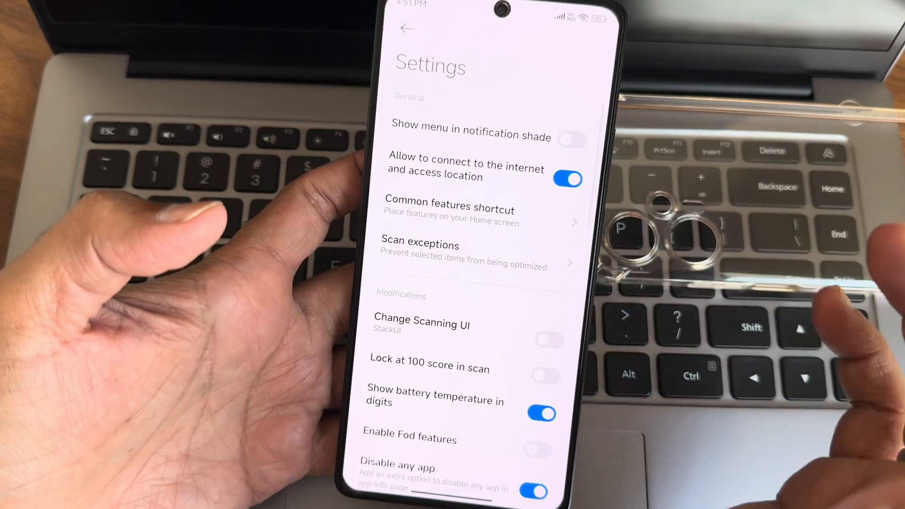